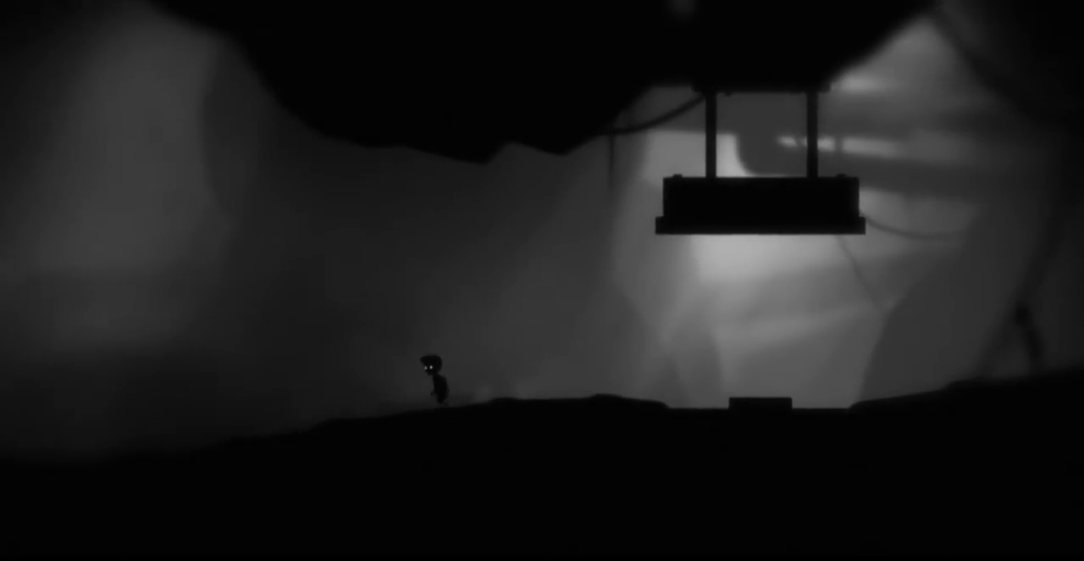
key(Right)
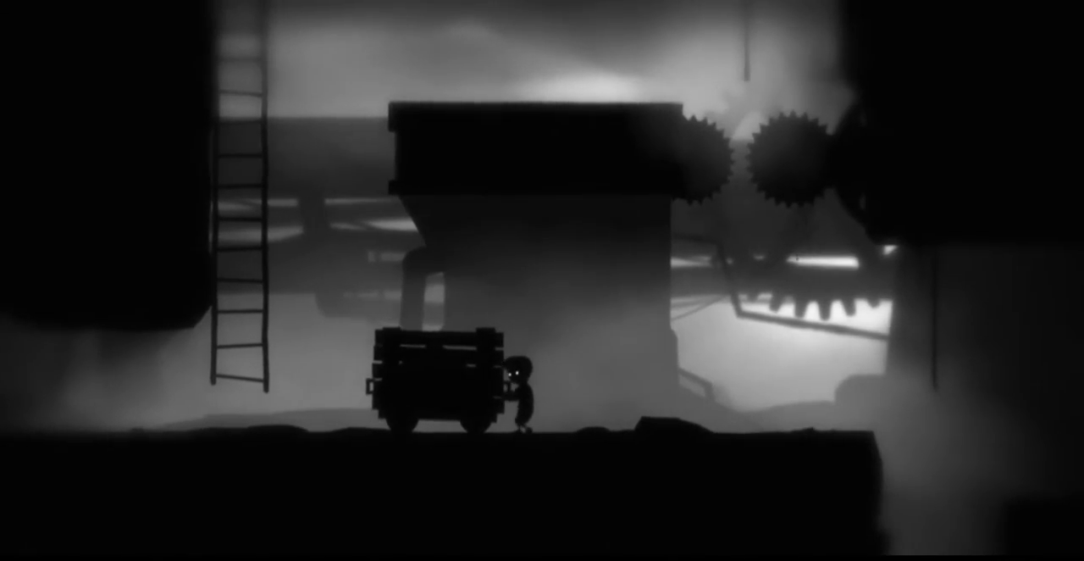
key(Right)
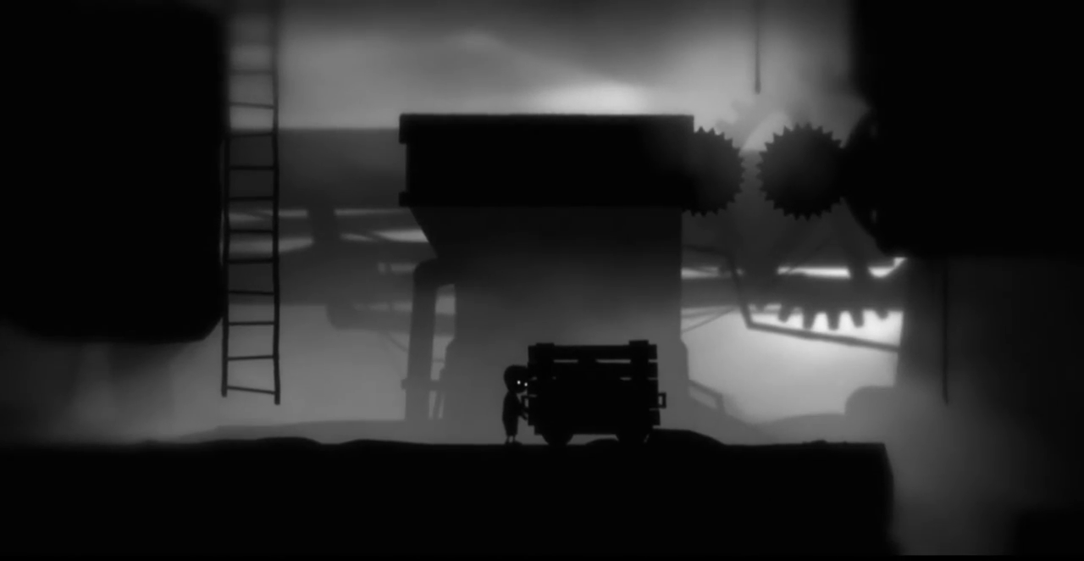